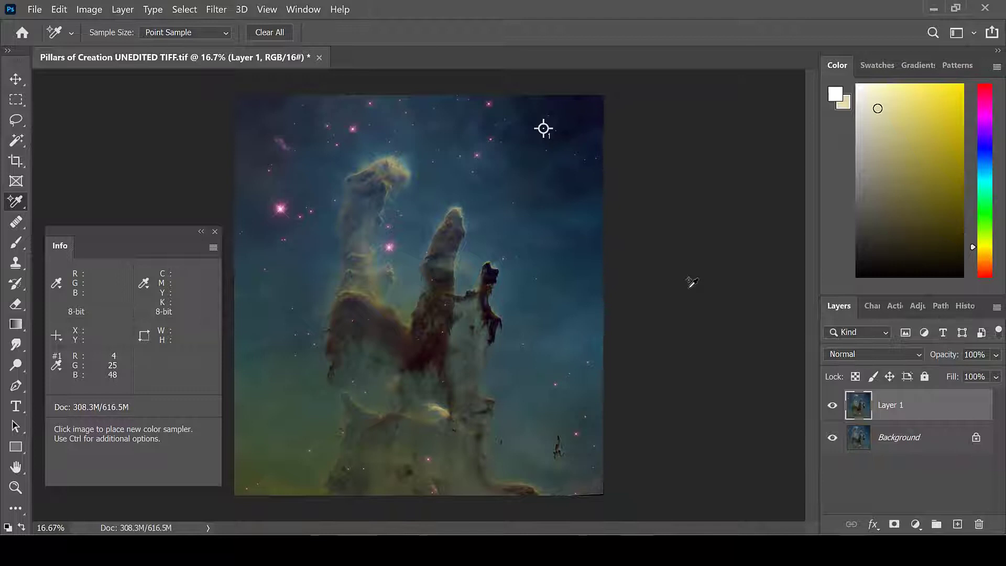
pyautogui.moveTo(677, 297)
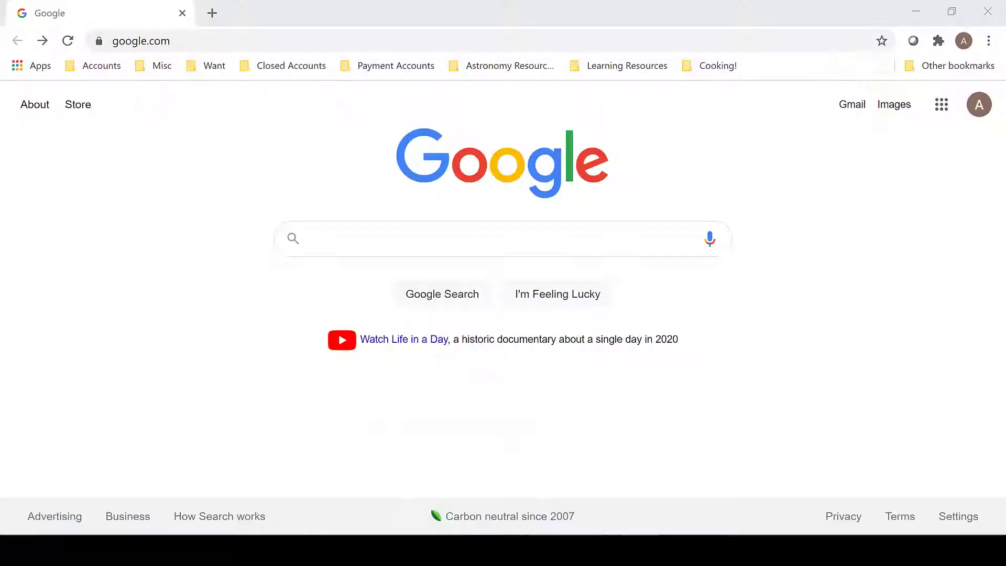
# - Search Google for 'deep sky colors' to find the deepskycolors.com site
pyautogui.write('de')
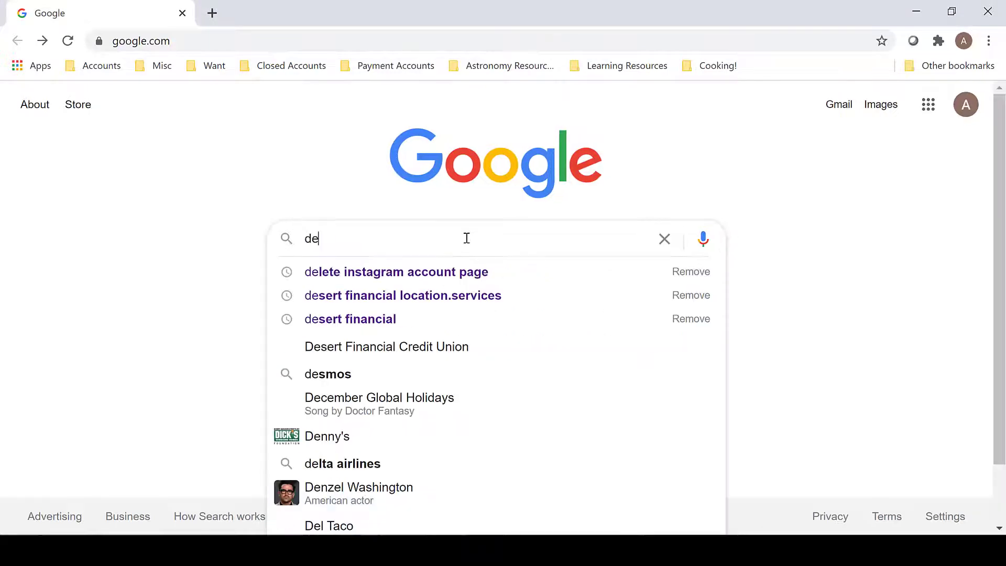
pyautogui.write('eep sky co')
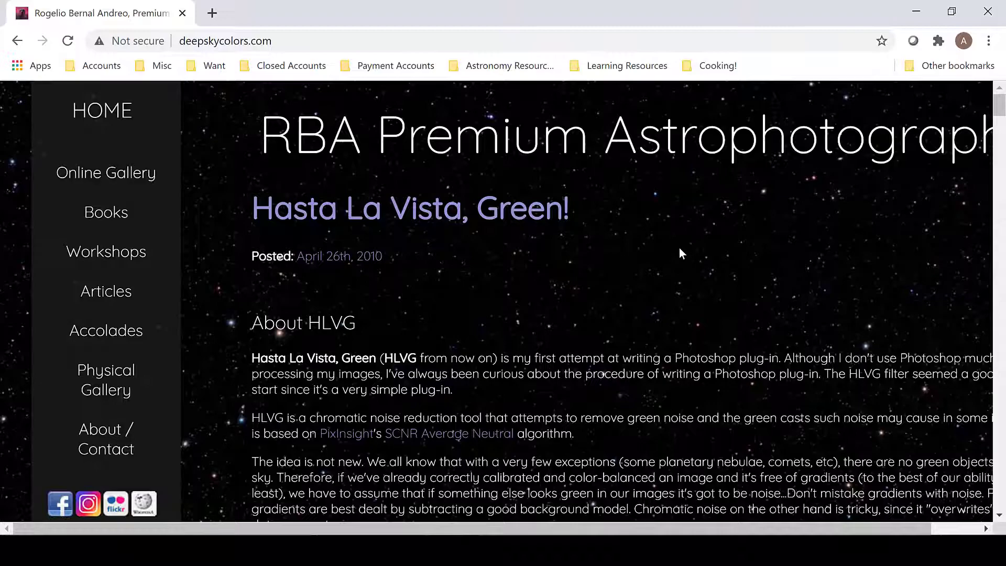
# - Scroll the HLVG page past the Before/After example images toward Requirements
pyautogui.scroll(-3)
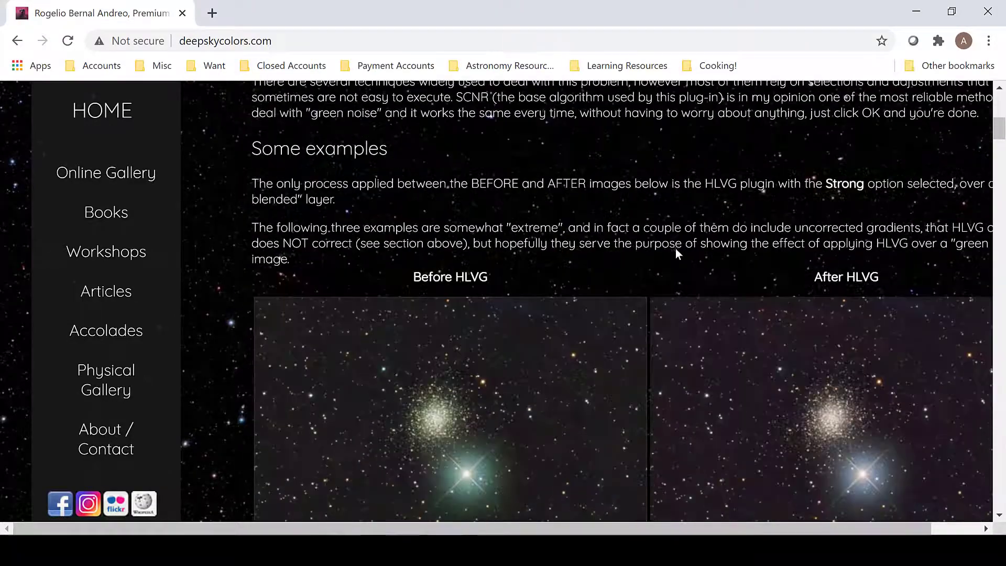
pyautogui.scroll(-3)
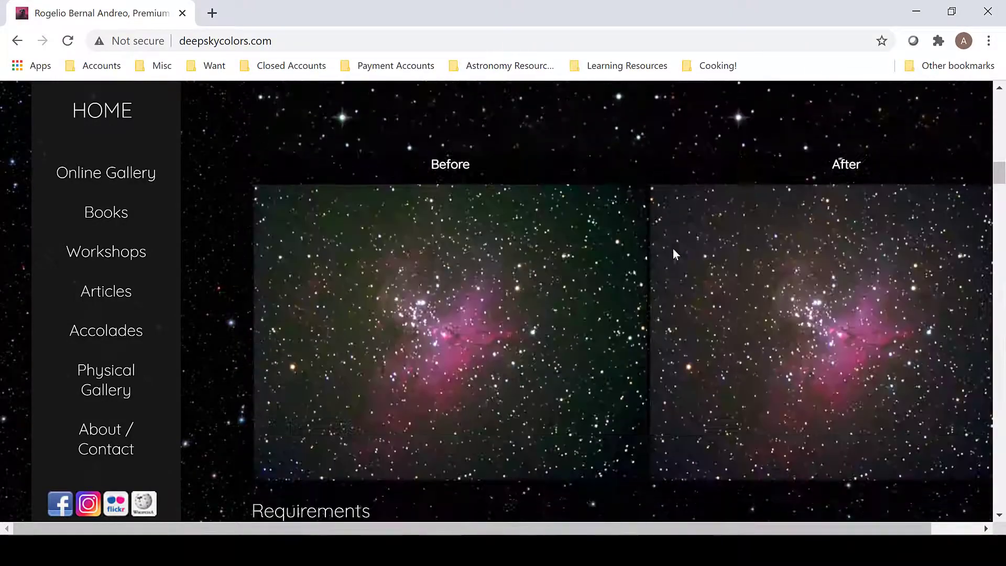
pyautogui.scroll(-3)
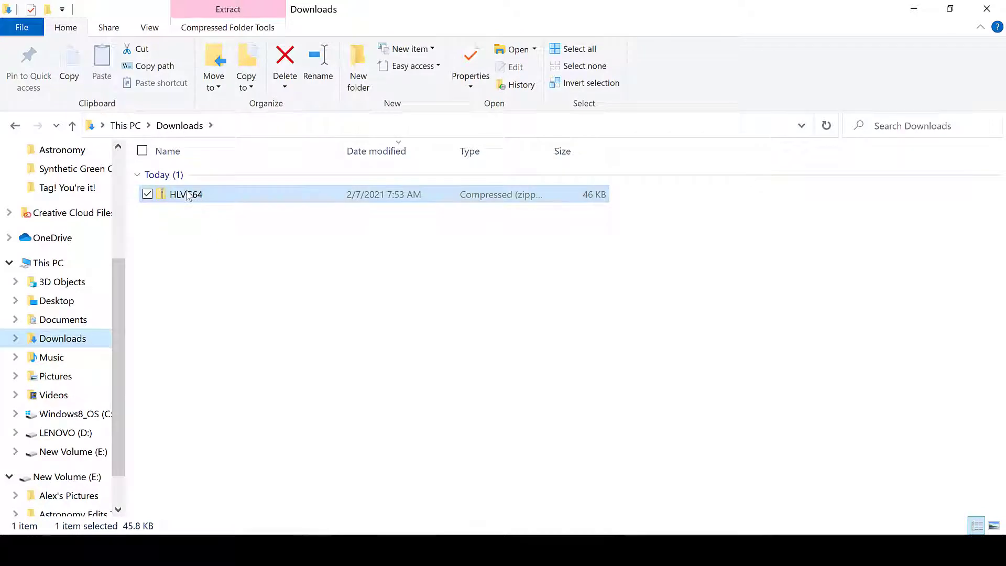
# - Extract HLVG64.zip with 7-Zip into Downloads and open the new HLVG64 folder
pyautogui.rightClick(186, 194)
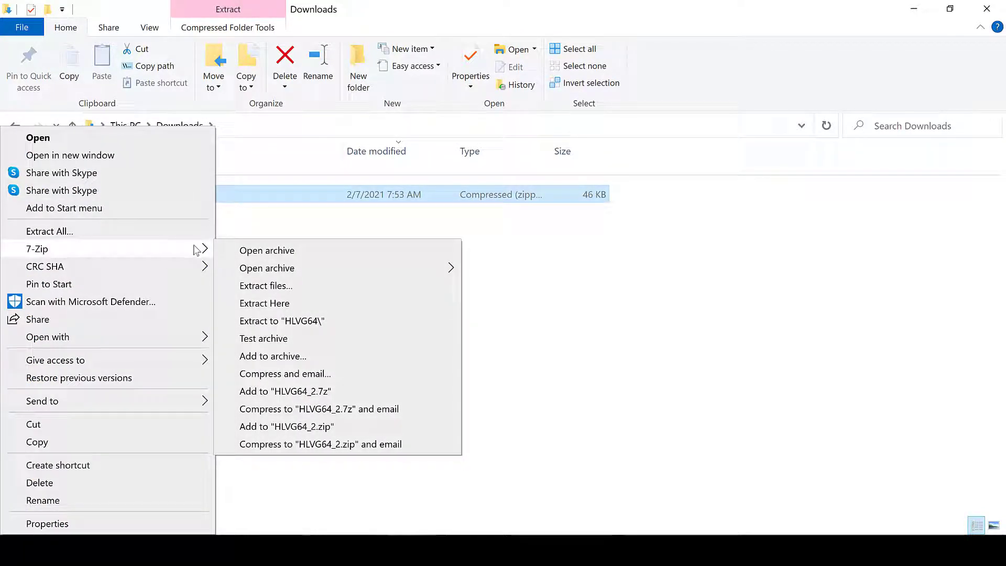
pyautogui.moveTo(265, 285)
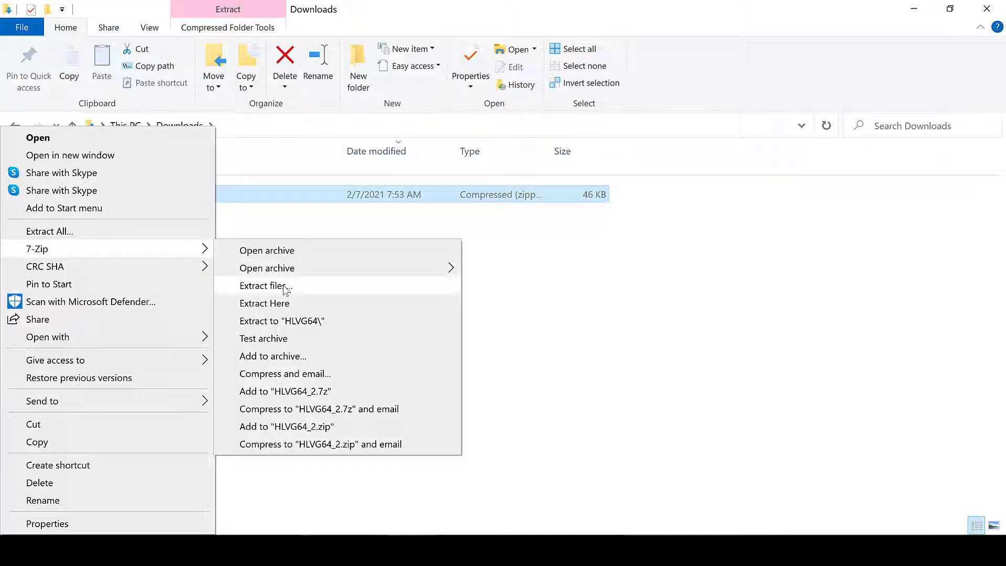
pyautogui.click(264, 286)
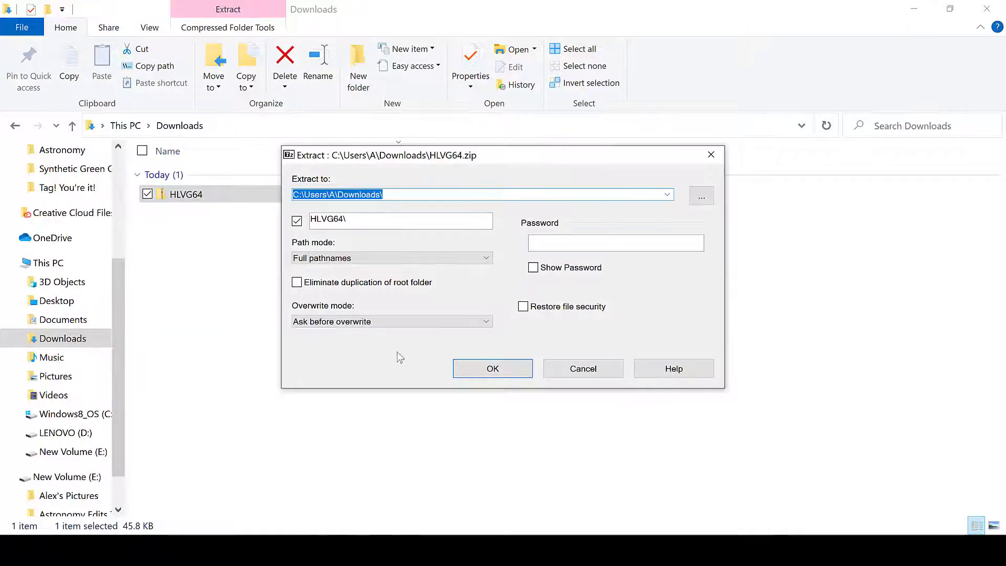
pyautogui.click(492, 368)
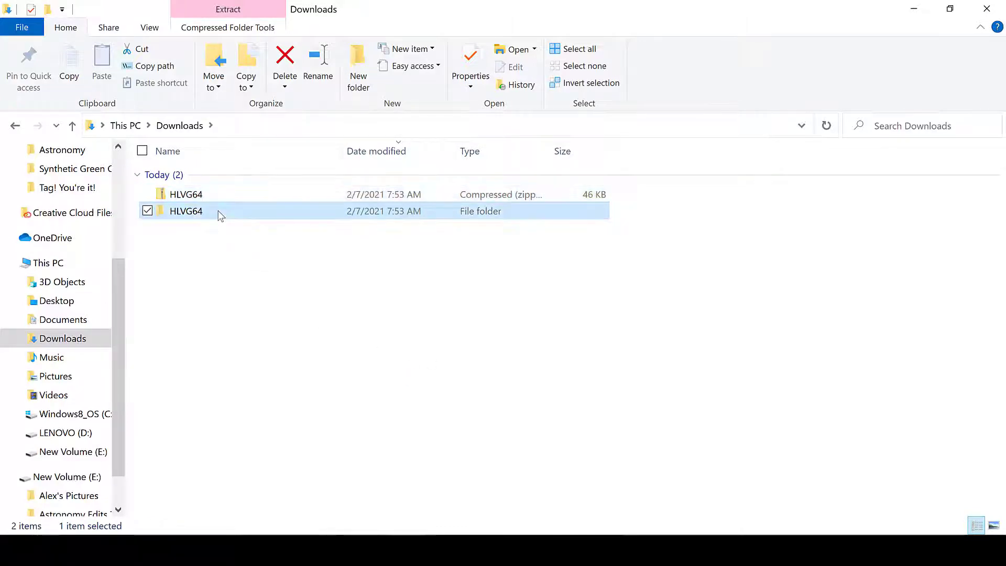
pyautogui.doubleClick(186, 211)
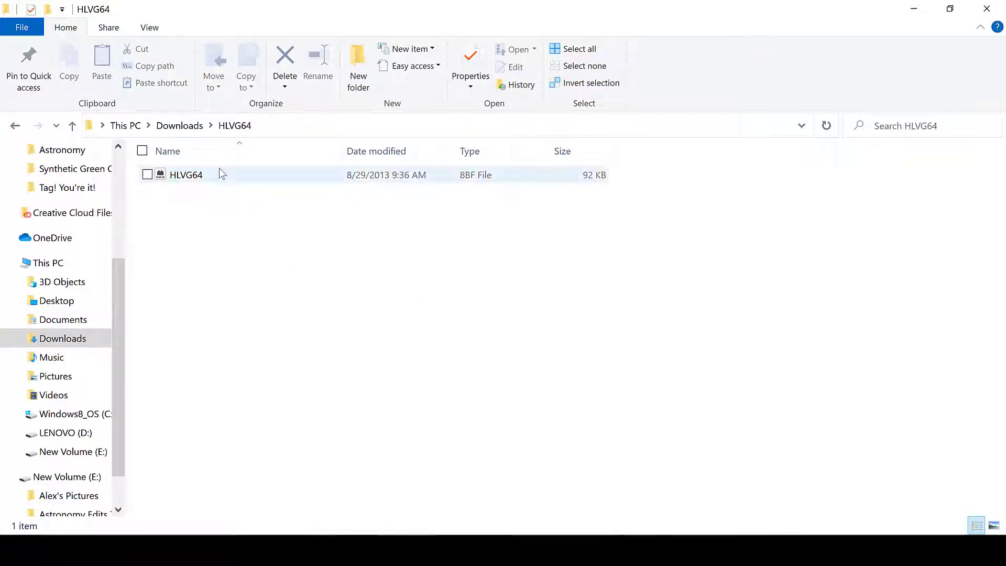
# - Copy HLVG64.8bf into C:\Program Files\Adobe\Adobe Photoshop 2020\Plug-ins, granting administrator permission
pyautogui.rightClick(186, 174)
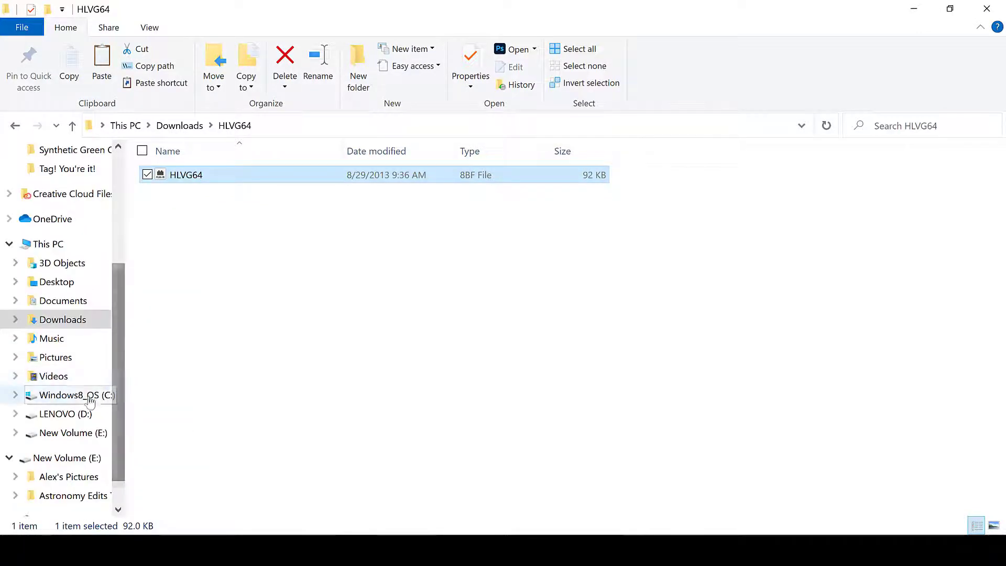
pyautogui.click(68, 394)
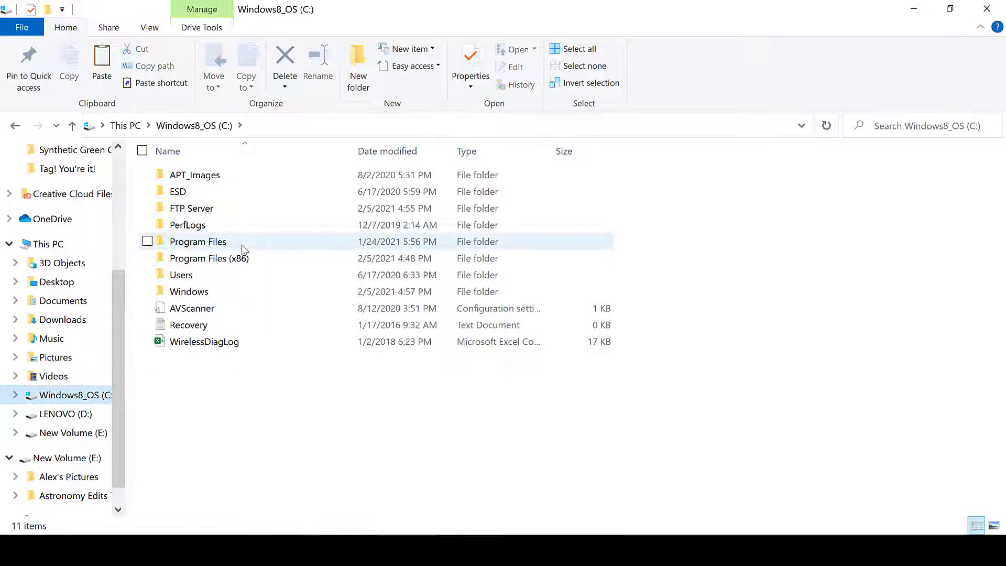
pyautogui.click(197, 241)
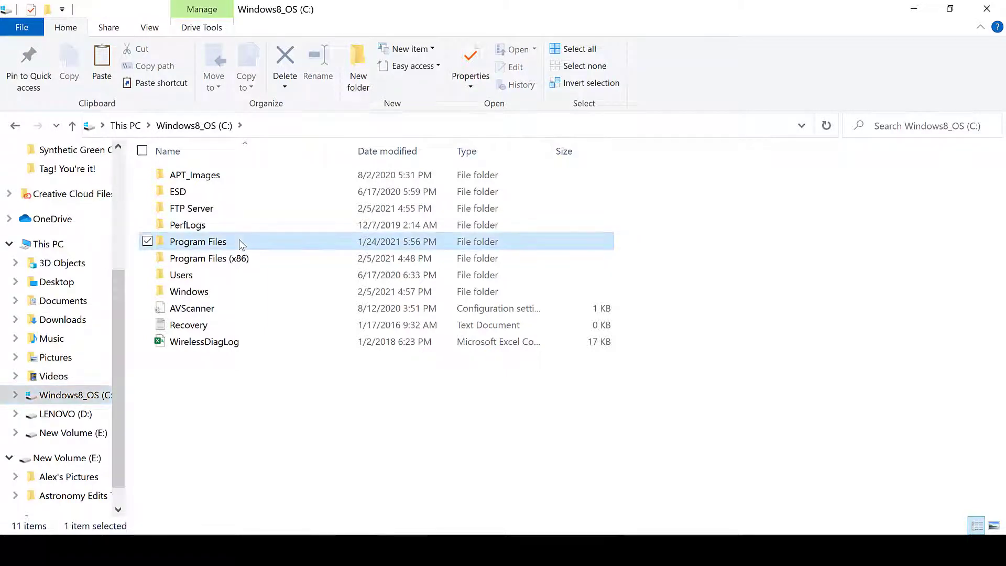
pyautogui.doubleClick(198, 241)
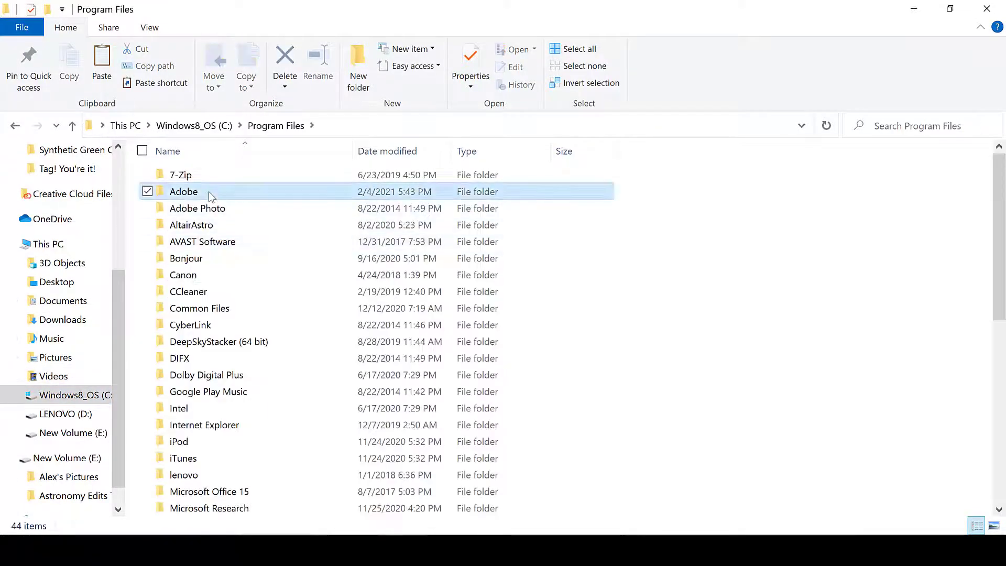
pyautogui.click(183, 192)
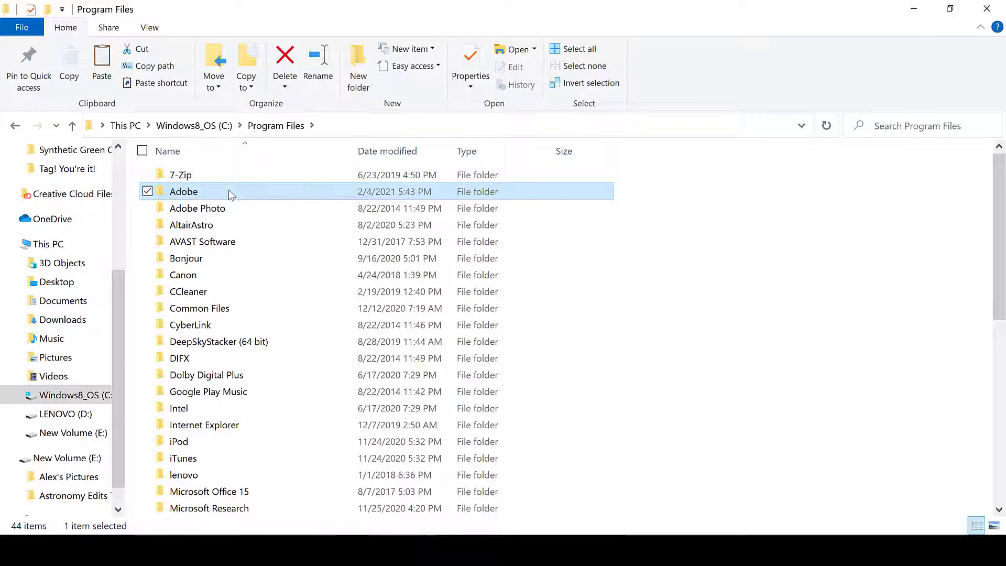
pyautogui.doubleClick(184, 191)
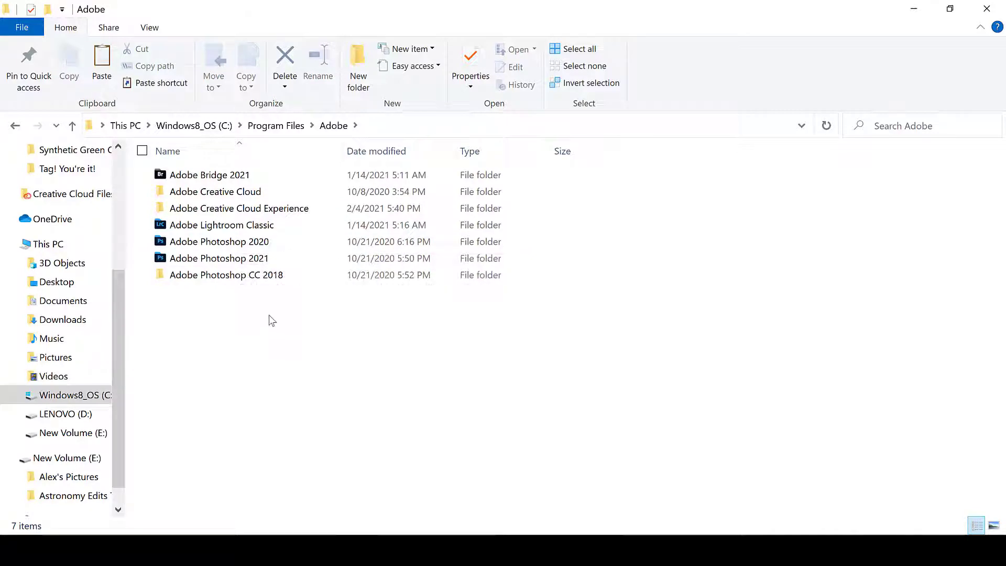
pyautogui.click(219, 241)
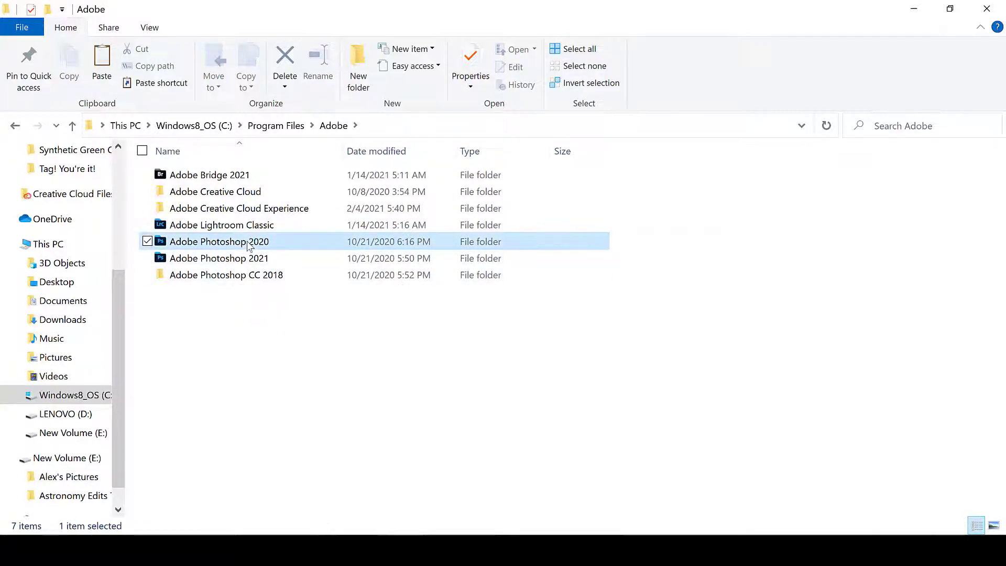
pyautogui.doubleClick(218, 241)
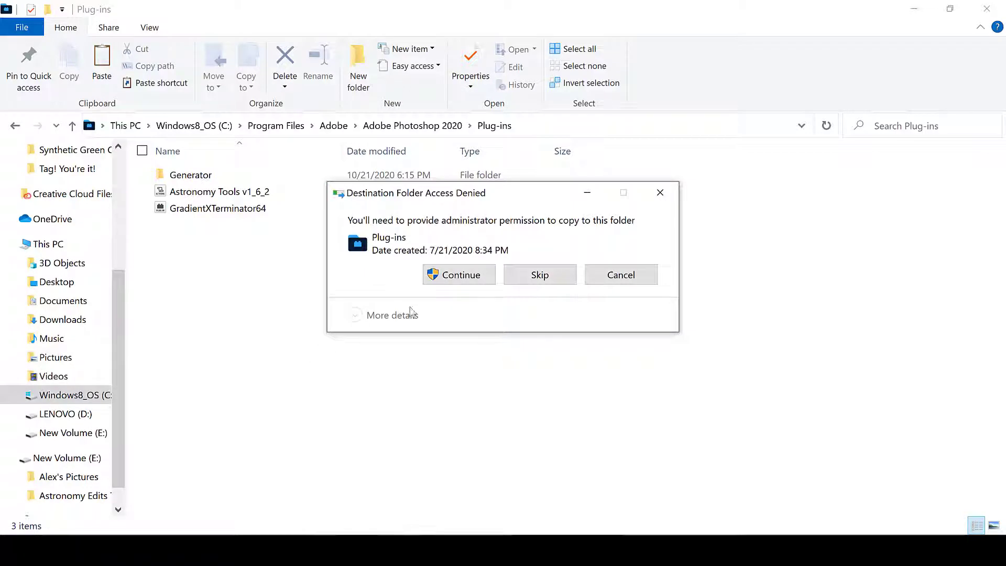
pyautogui.click(459, 275)
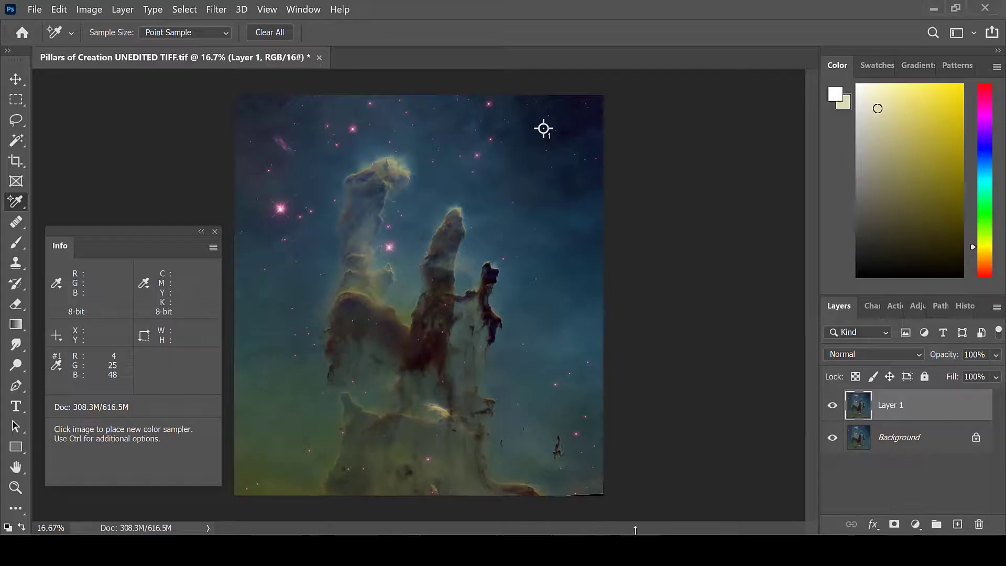
# - Run Filter > DeepSkyColors > HLVG on the Pillars of Creation image
pyautogui.click(216, 9)
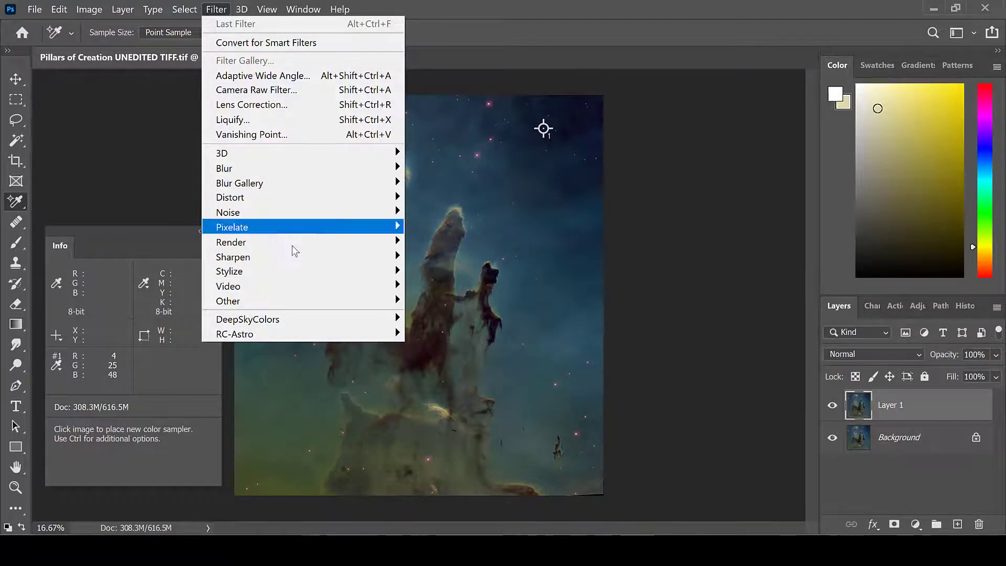
pyautogui.moveTo(248, 319)
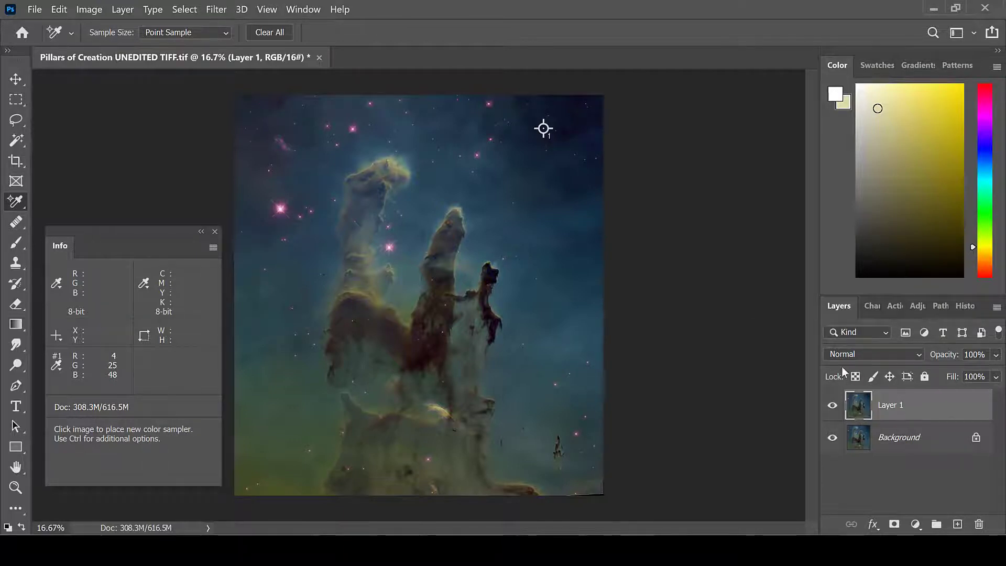
pyautogui.click(215, 9)
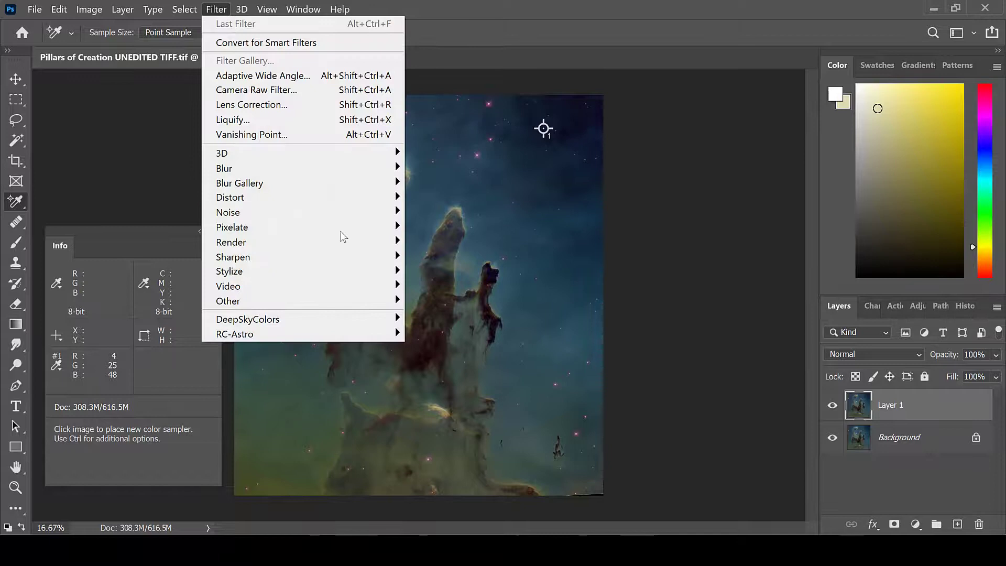
pyautogui.moveTo(248, 319)
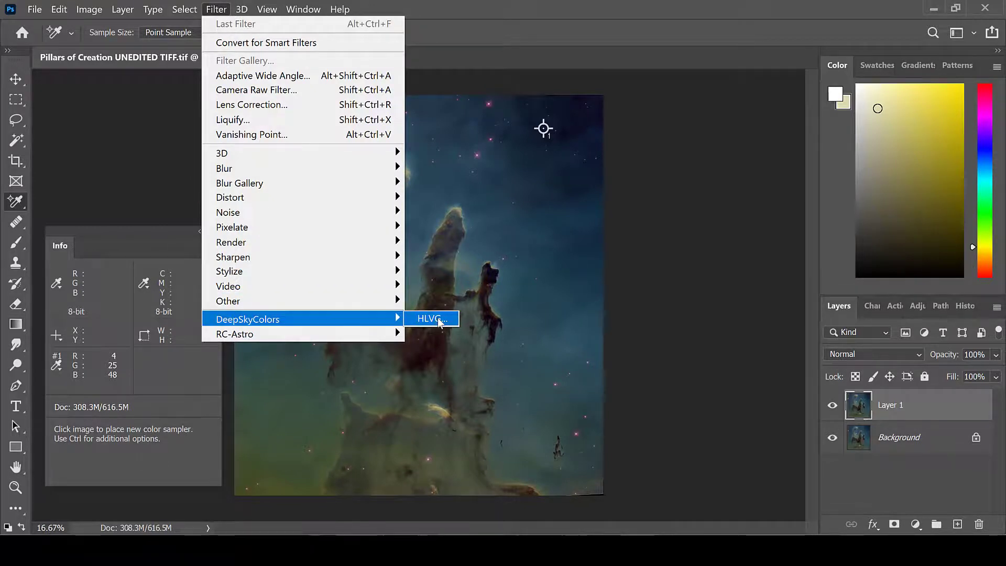
pyautogui.click(429, 318)
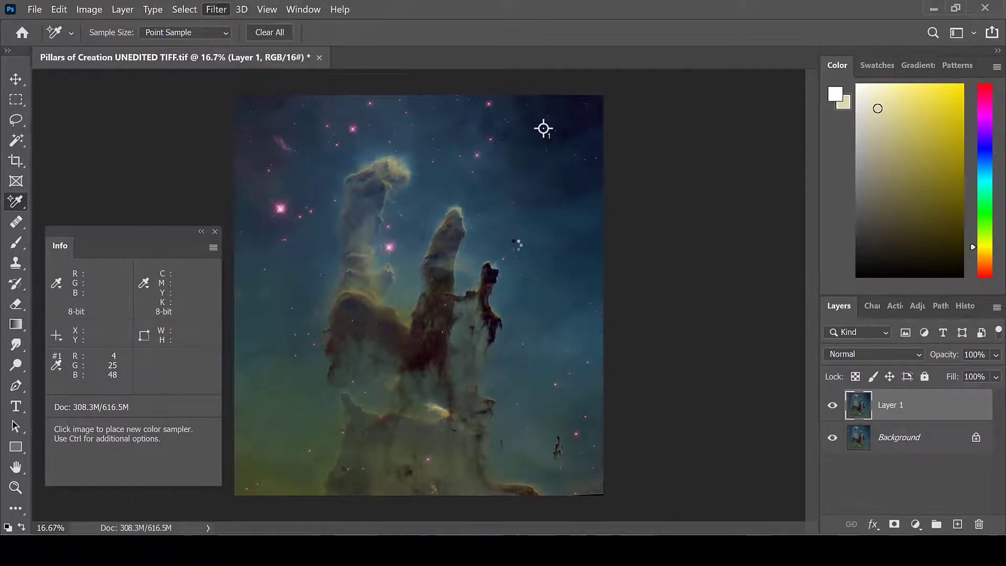
pyautogui.click(216, 9)
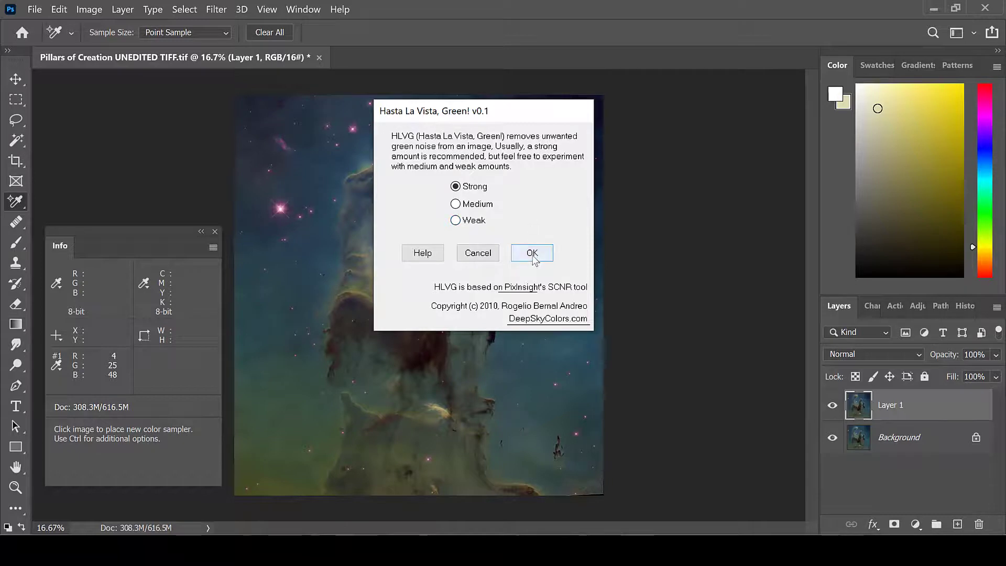
# - Keep Strong selected in the Hasta La Vista, Green! dialog and confirm
pyautogui.click(532, 253)
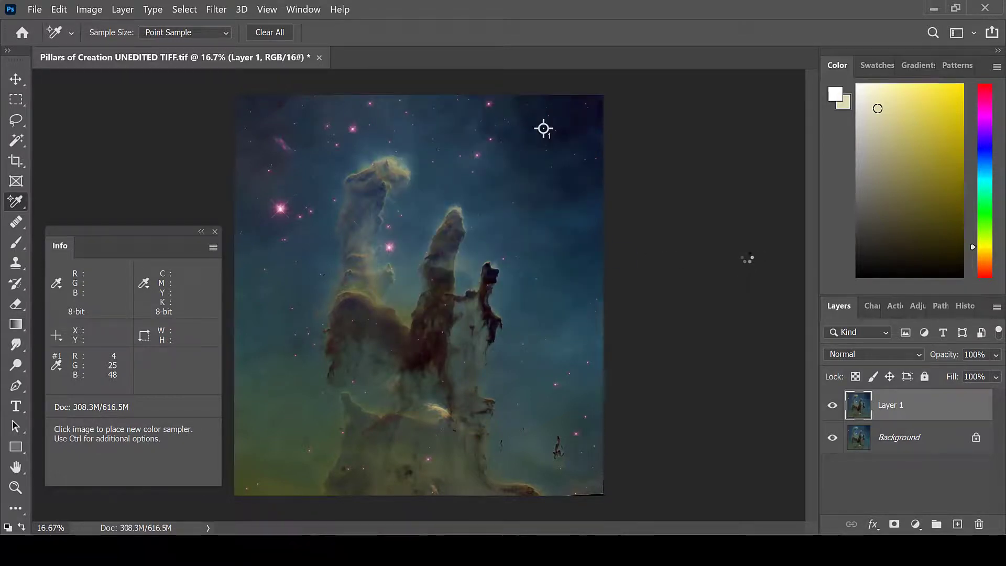